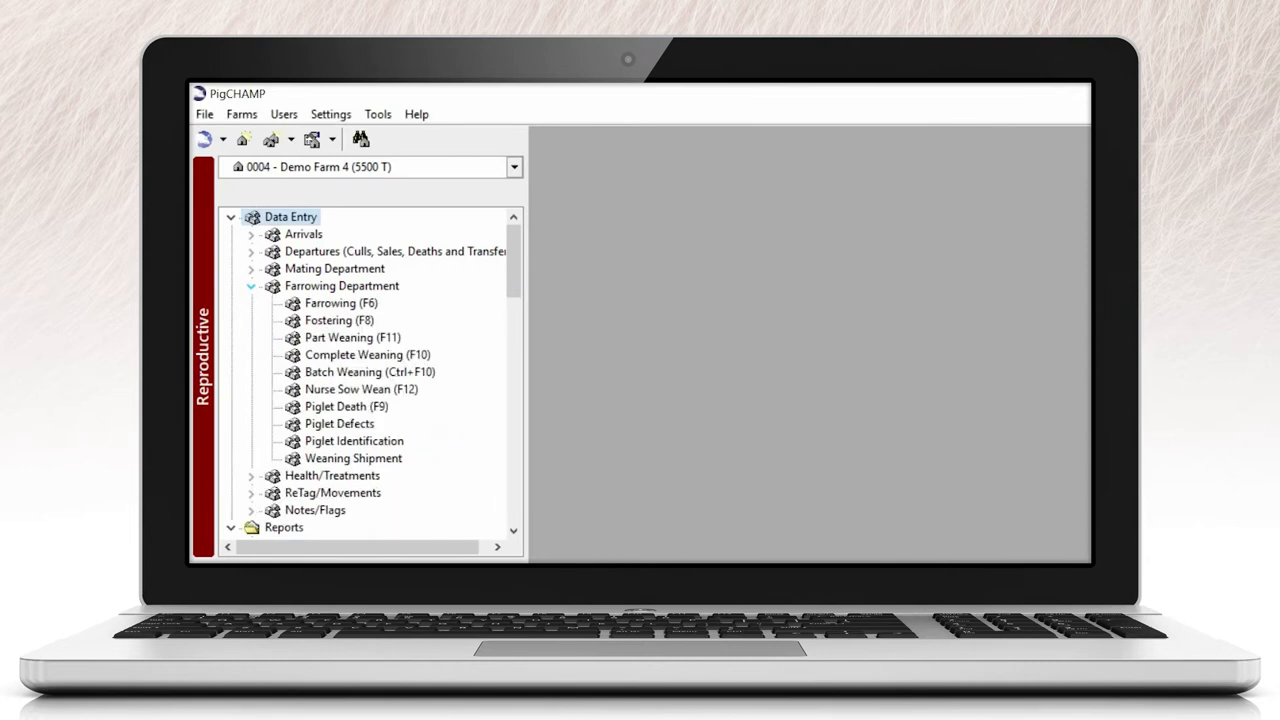
# - Visit the Farrowing and Complete Weaning entry forms, then bring up Piglet Identification for Demo Farm 4
pyautogui.click(340, 304)
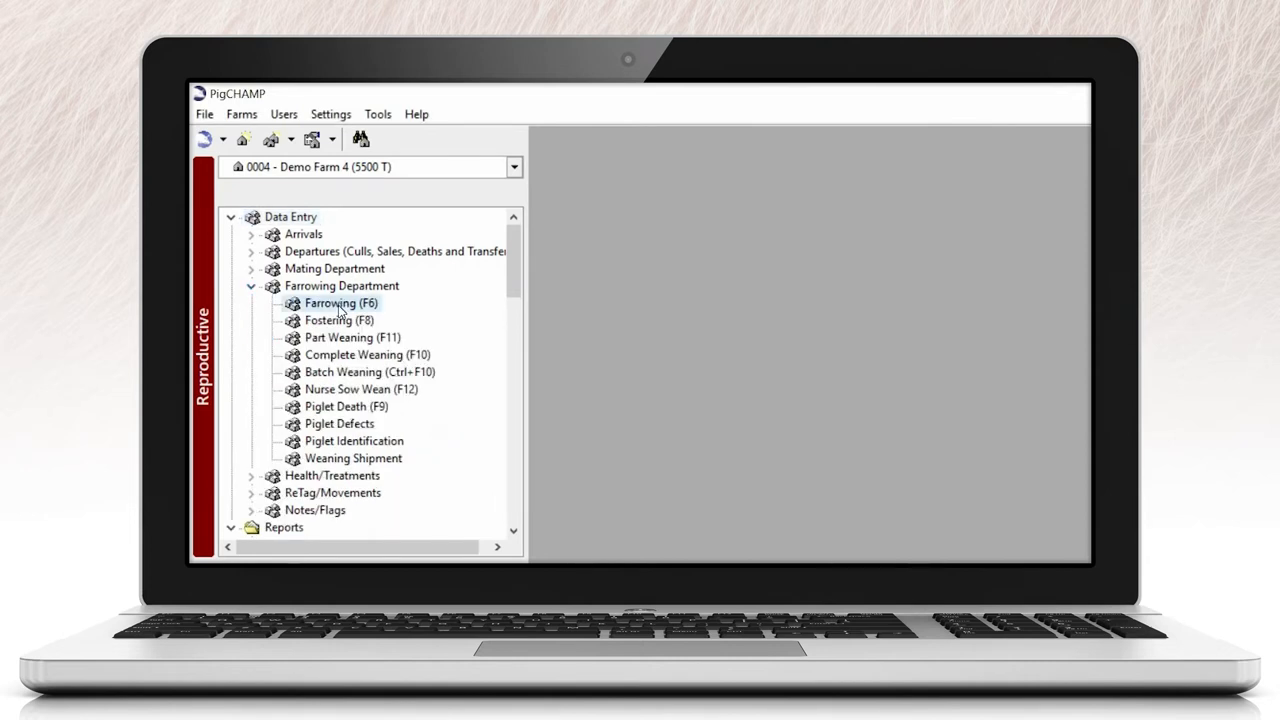
pyautogui.click(342, 304)
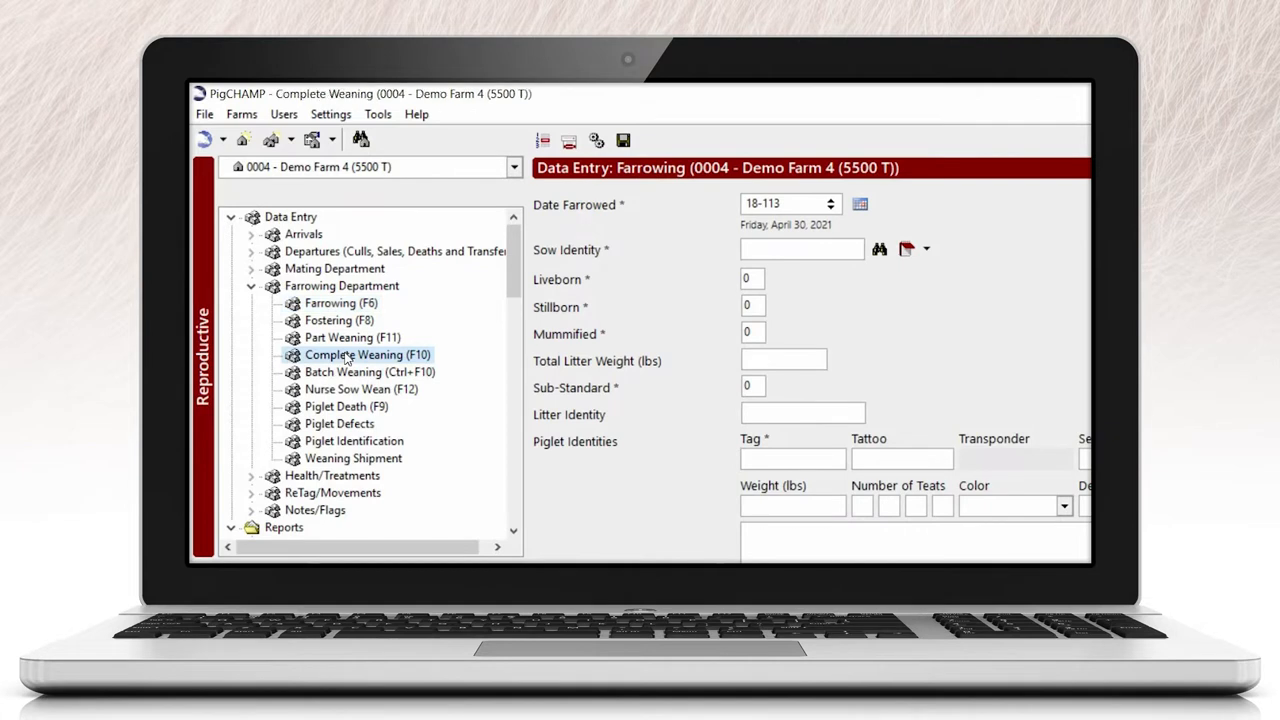
pyautogui.click(368, 354)
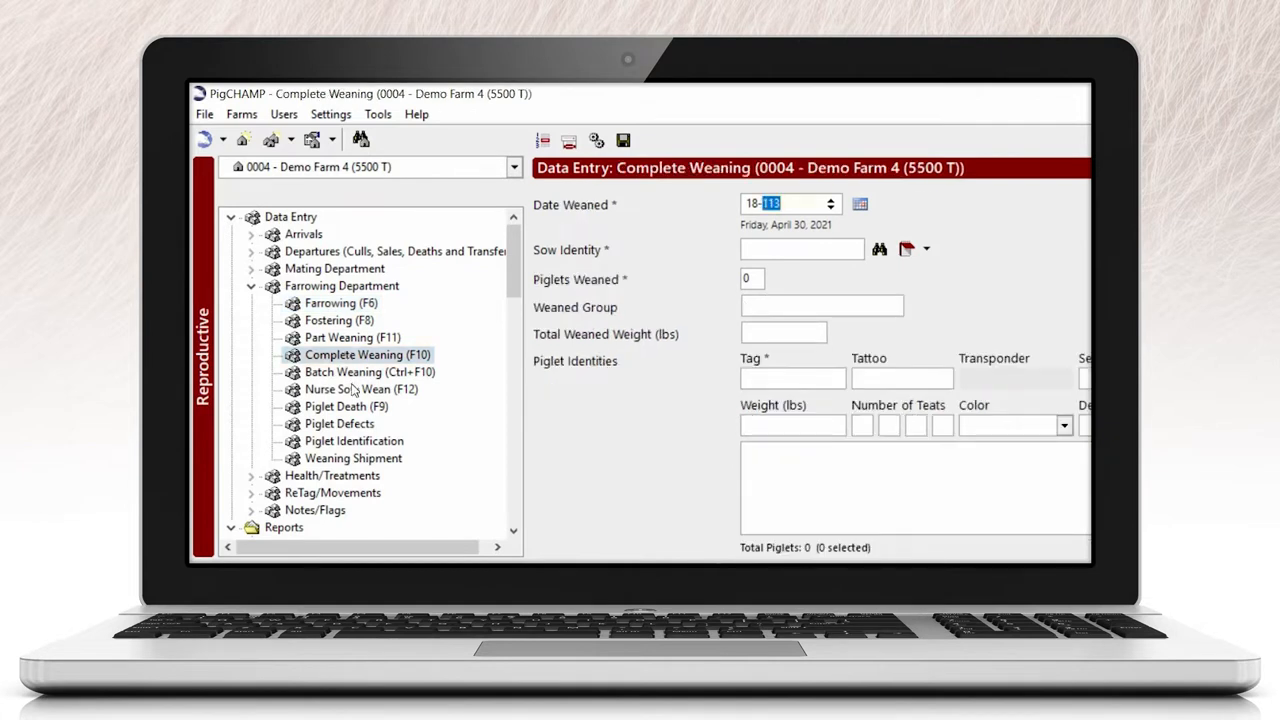
pyautogui.moveTo(364, 450)
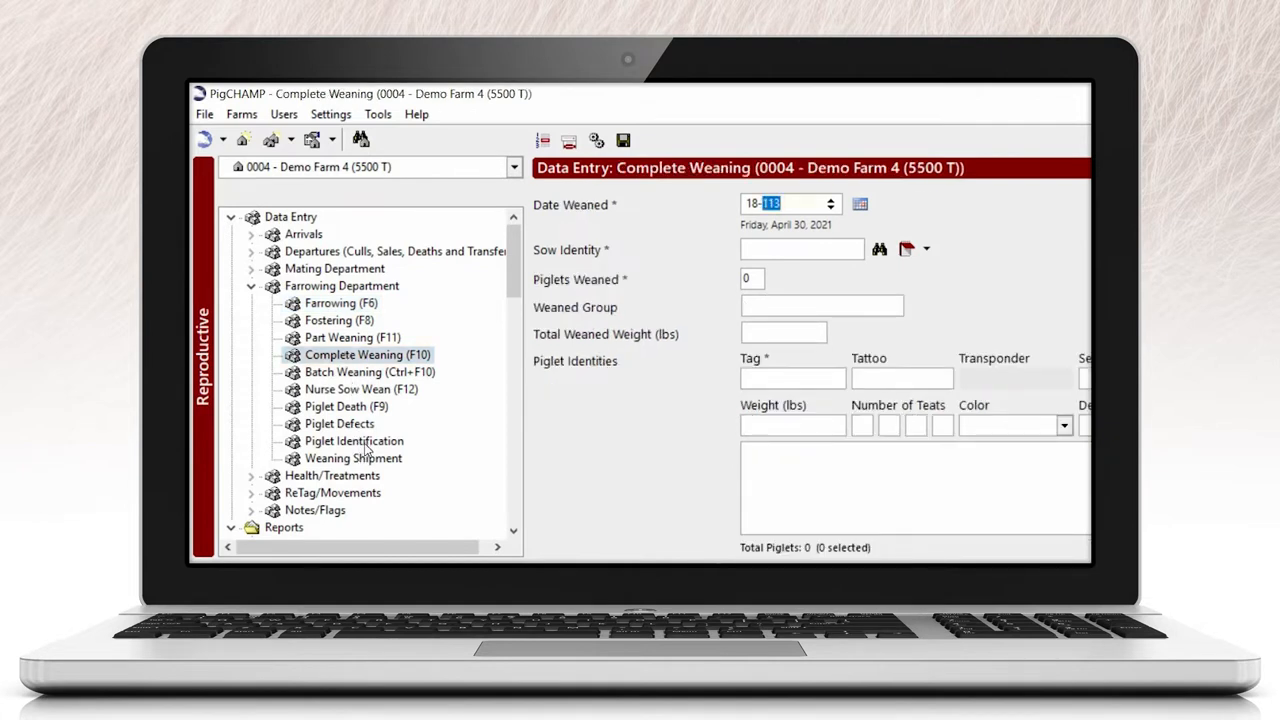
pyautogui.click(354, 442)
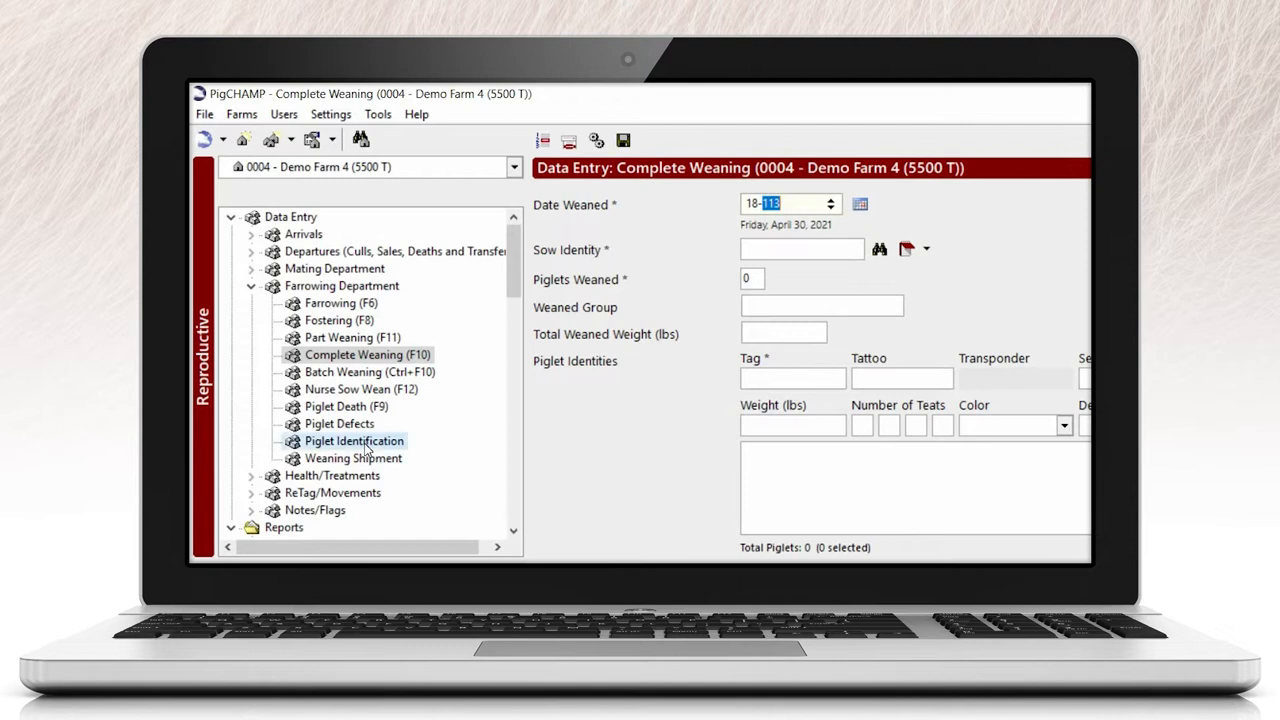
pyautogui.click(354, 442)
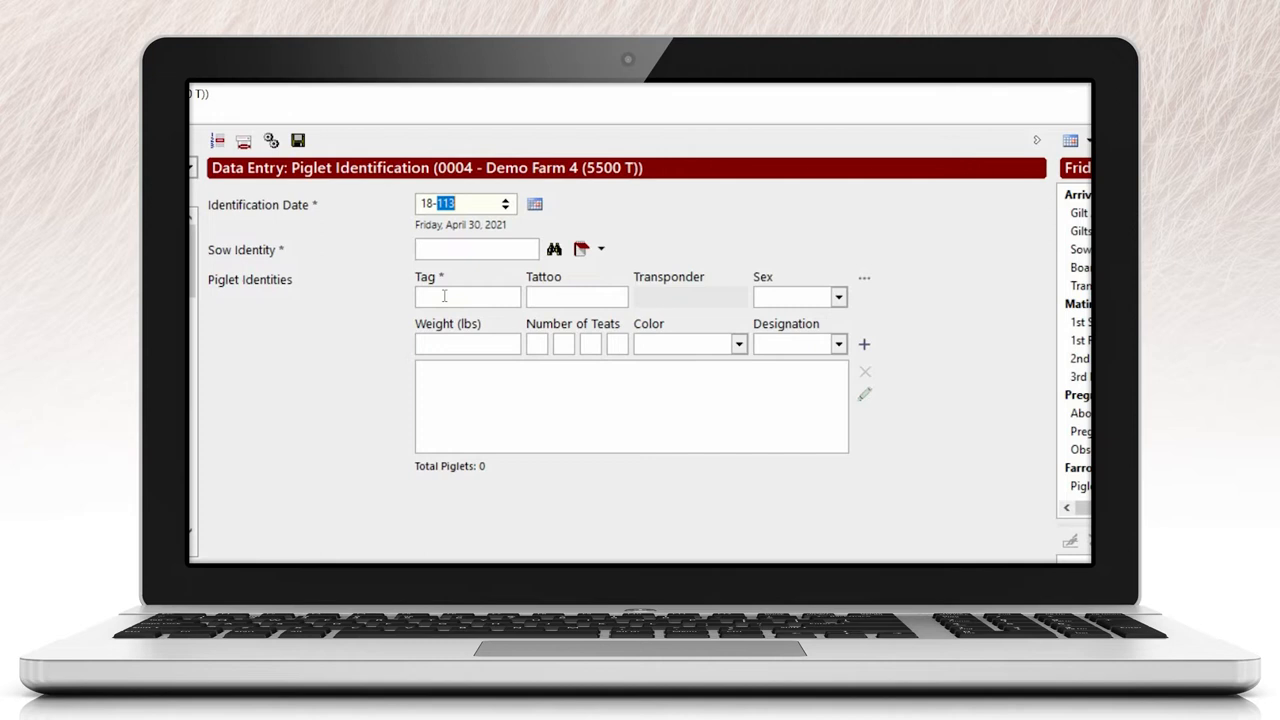
# - Review the piglet Tag field and the Sex choices Barrow, Boar and Gilt before closing the form
pyautogui.click(468, 296)
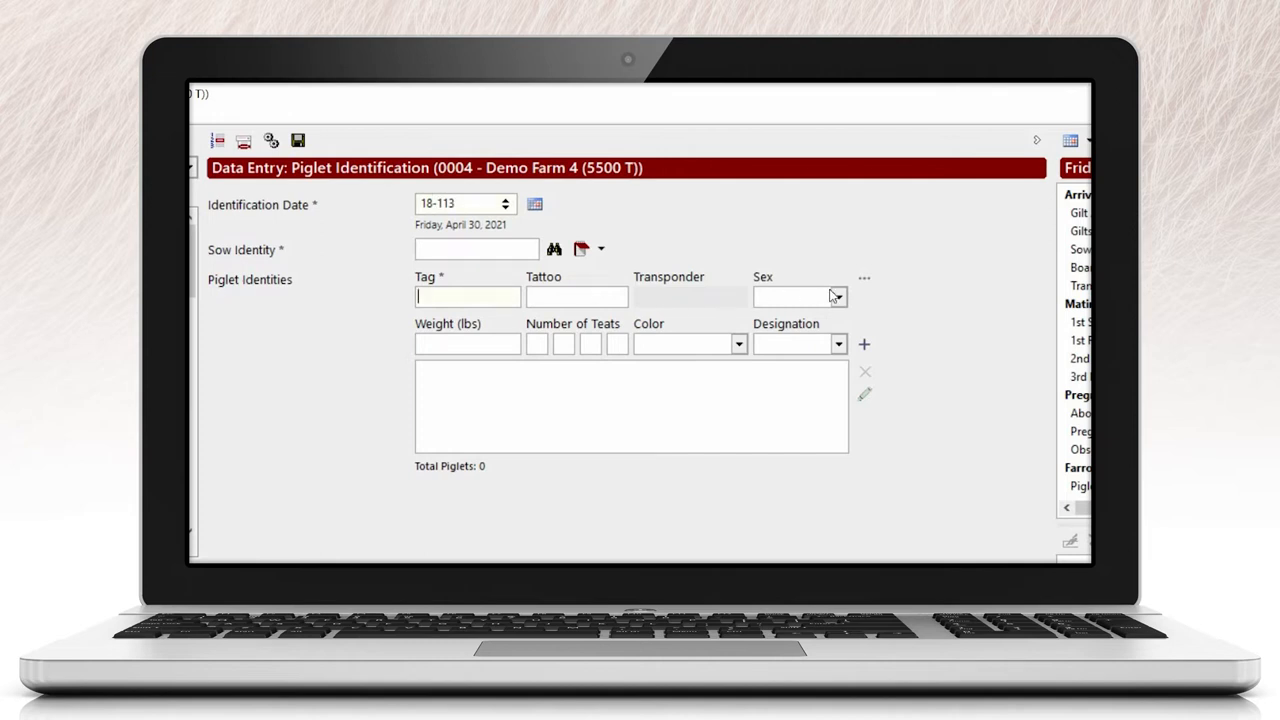
pyautogui.click(838, 296)
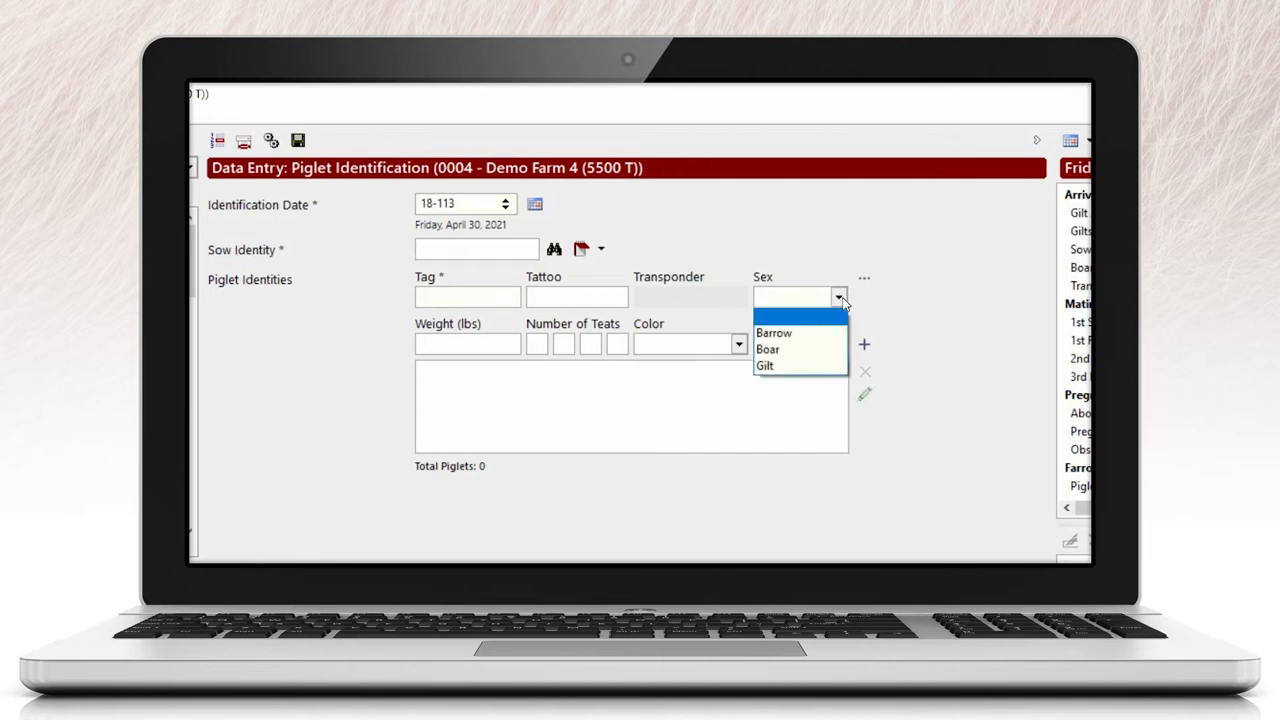
pyautogui.click(790, 296)
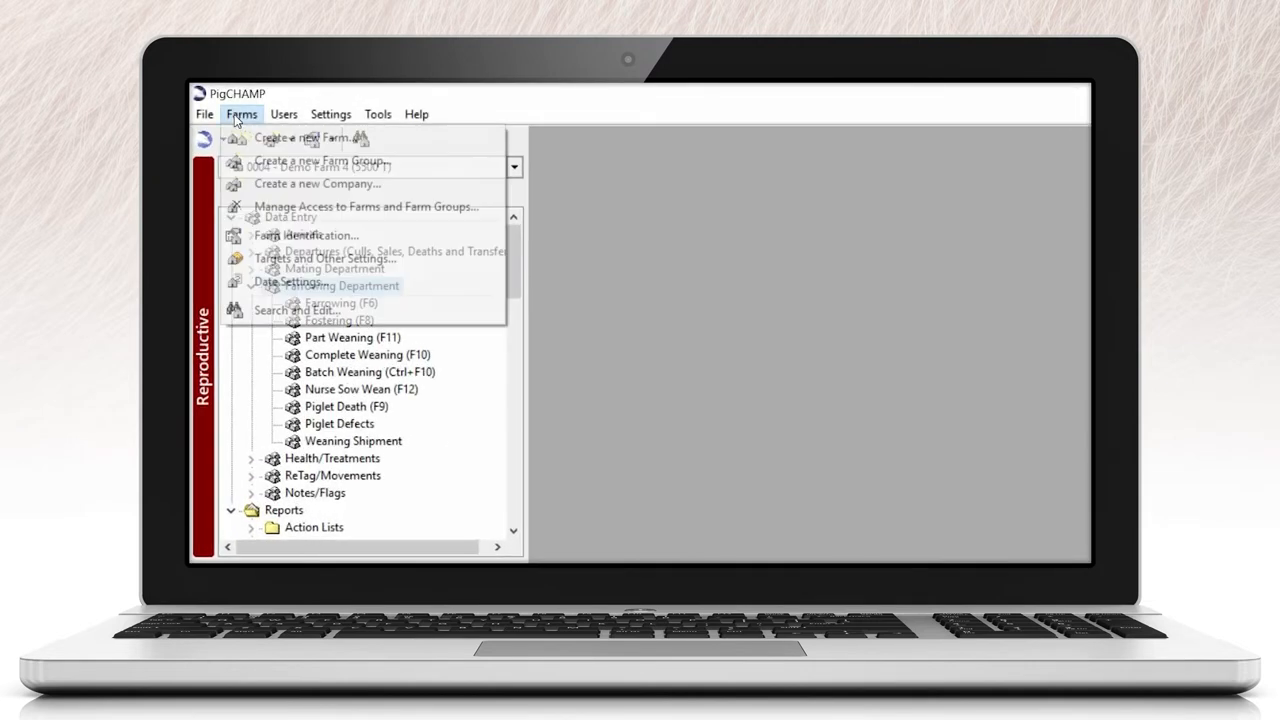
pyautogui.click(310, 236)
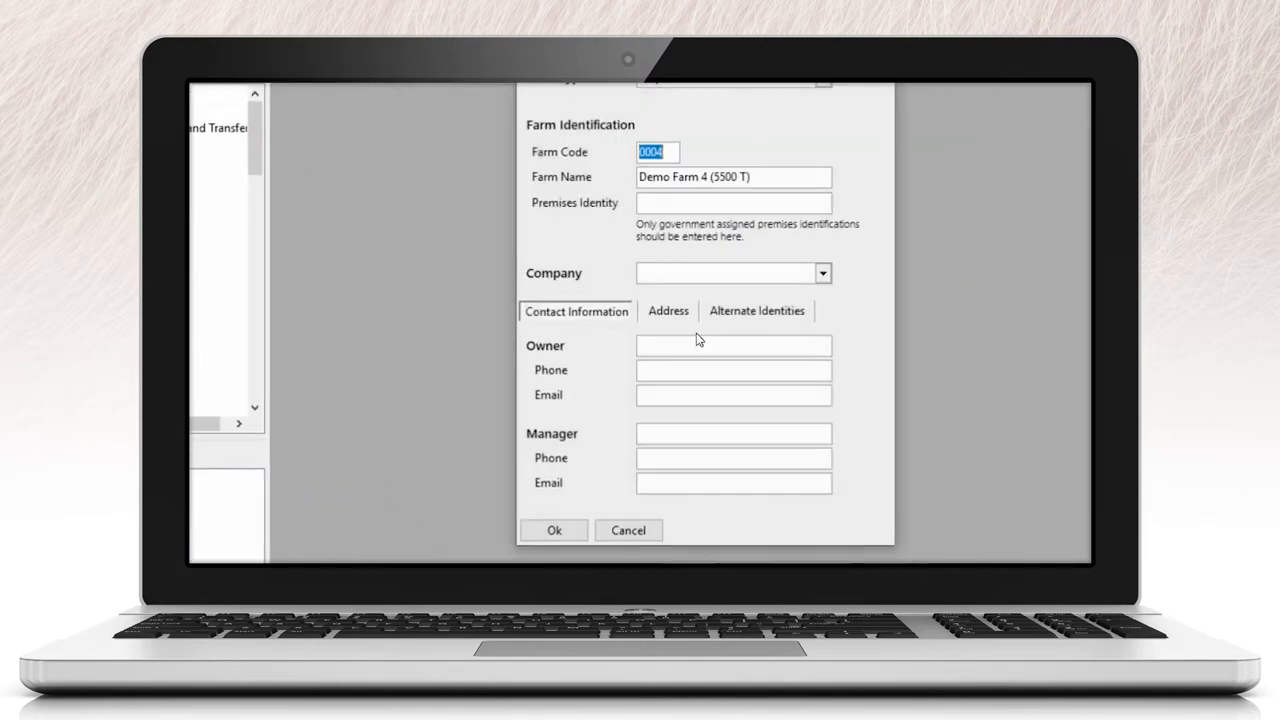
pyautogui.click(756, 312)
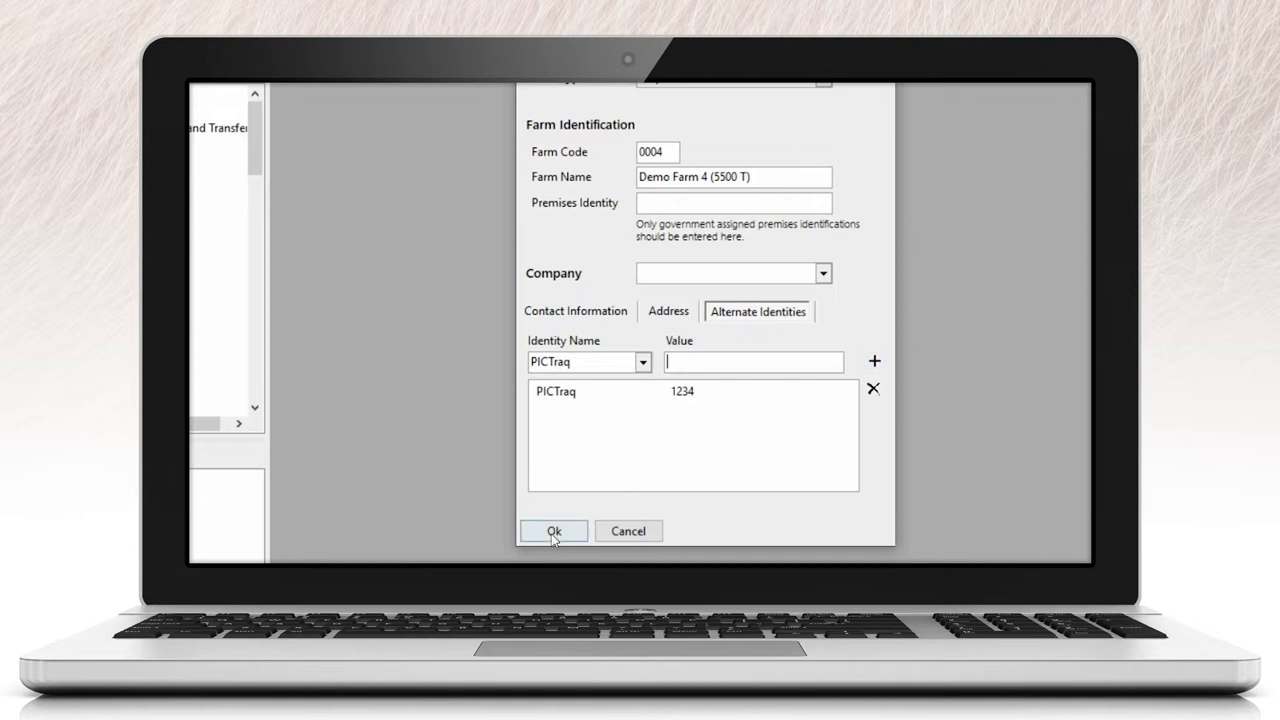
pyautogui.click(552, 532)
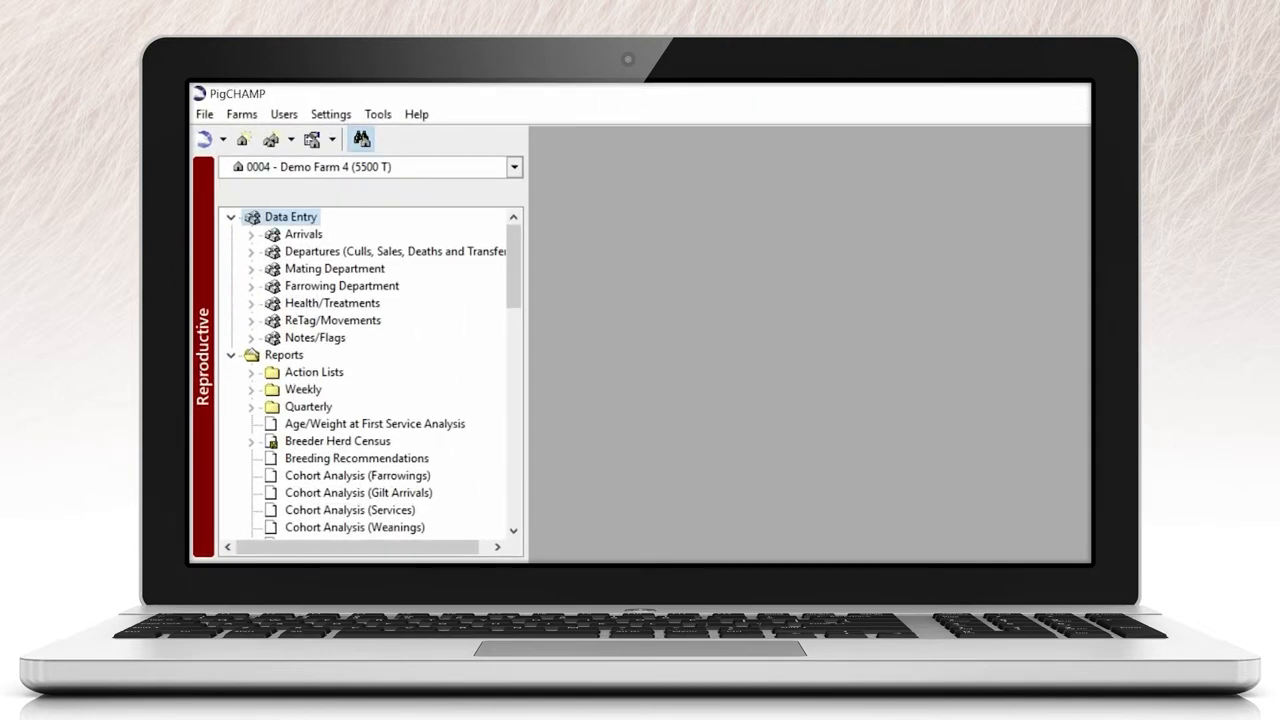
# - Search Demo Farm 4 for piglets by partial match including transponder and tattoo identities
pyautogui.click(360, 140)
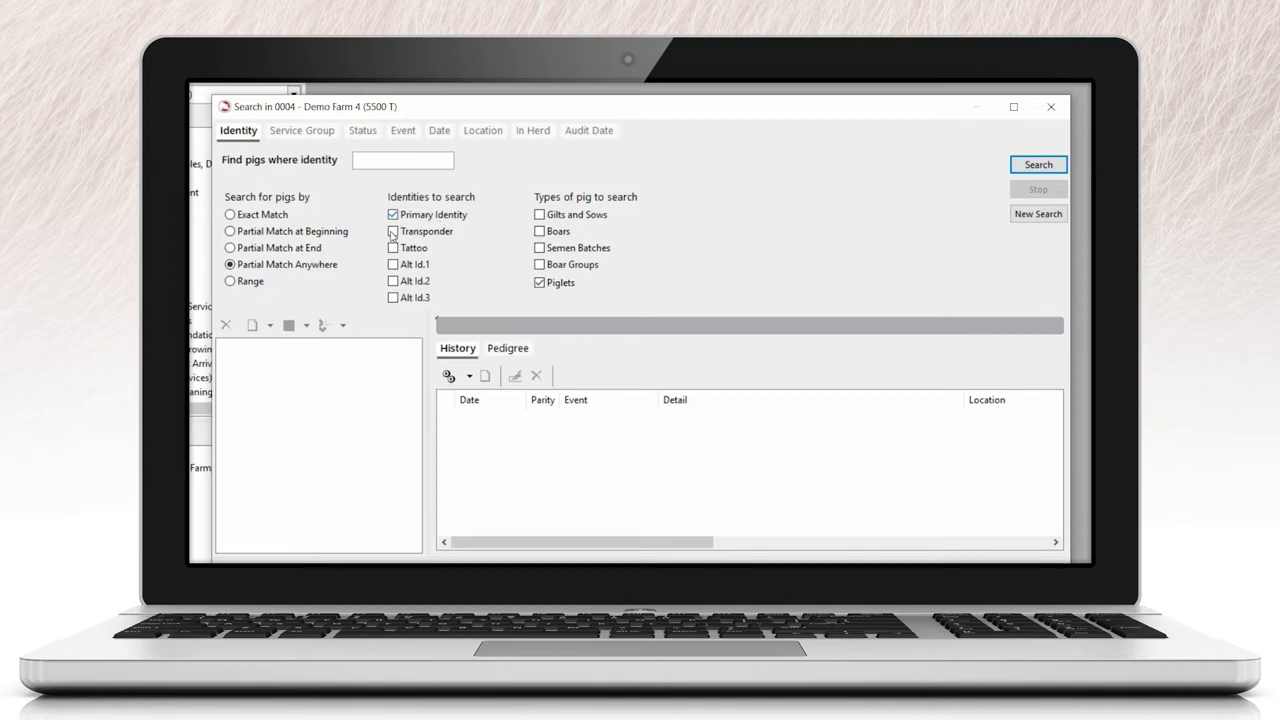
pyautogui.click(392, 232)
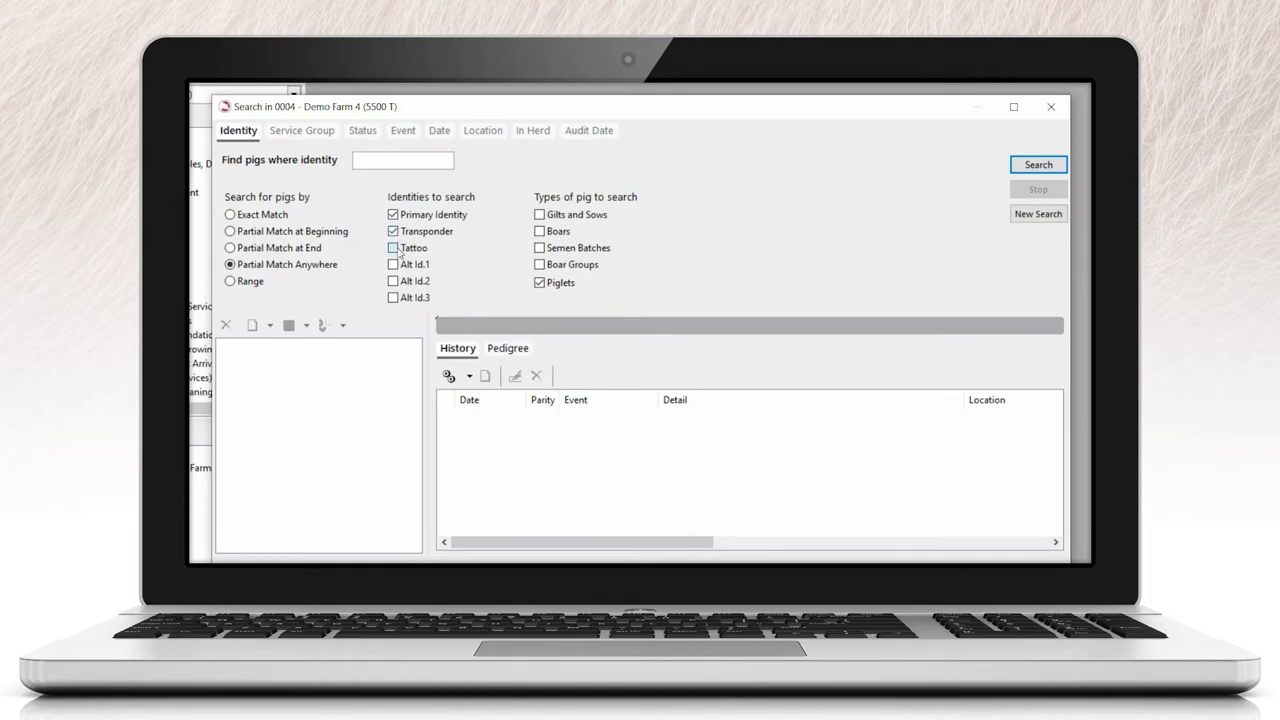
pyautogui.click(1038, 164)
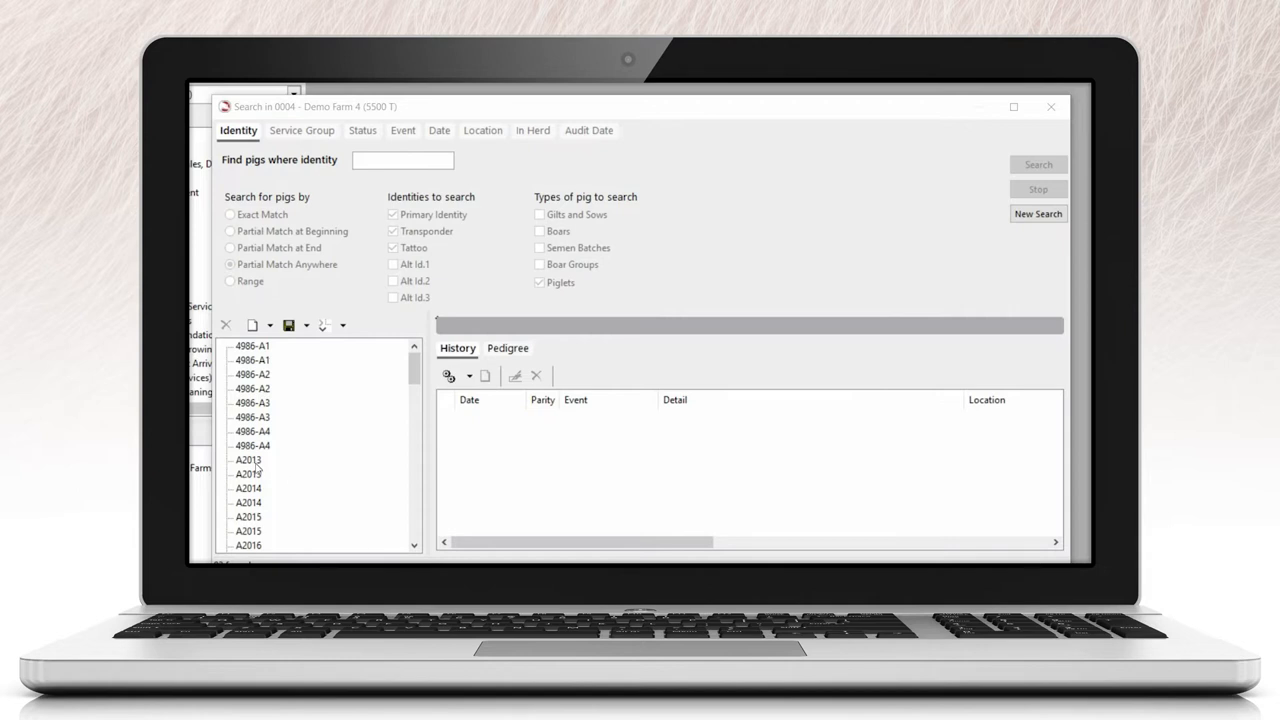
# - Show A2013's sow 4576 history, her farrowing's piglets A2013–A2017 and piglet A2016's genetics
pyautogui.click(248, 460)
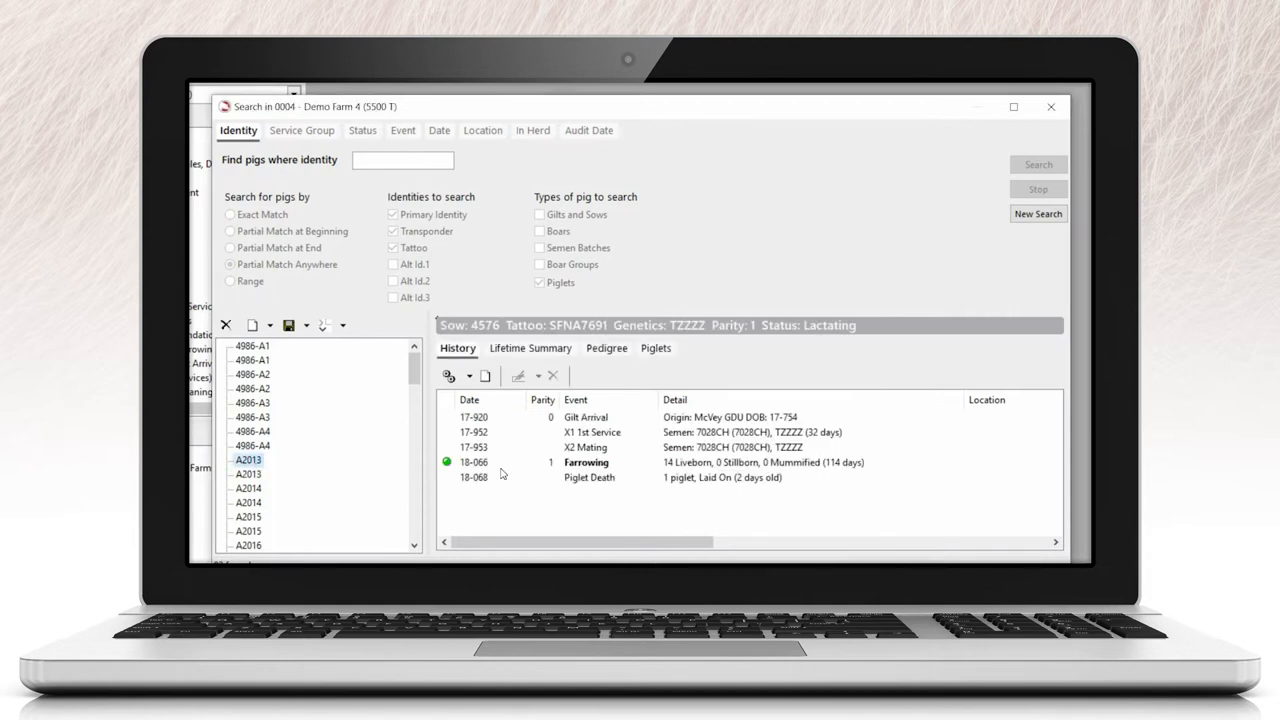
pyautogui.click(586, 462)
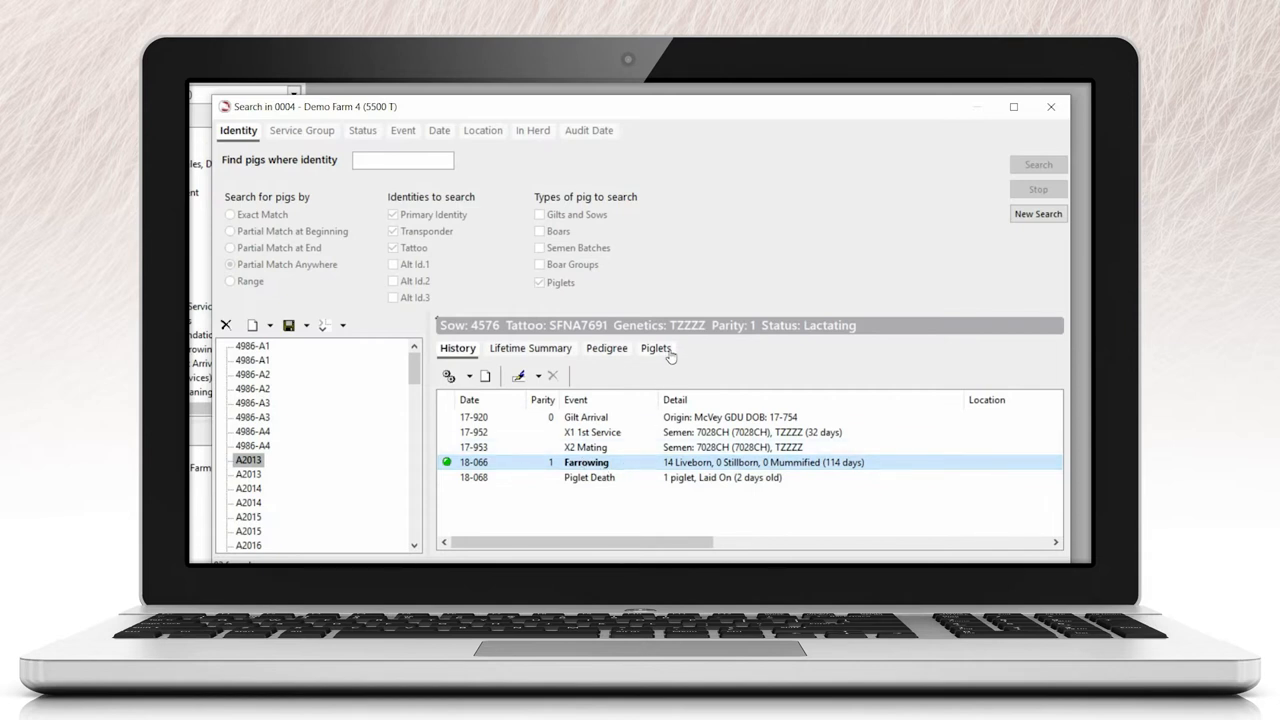
pyautogui.click(656, 348)
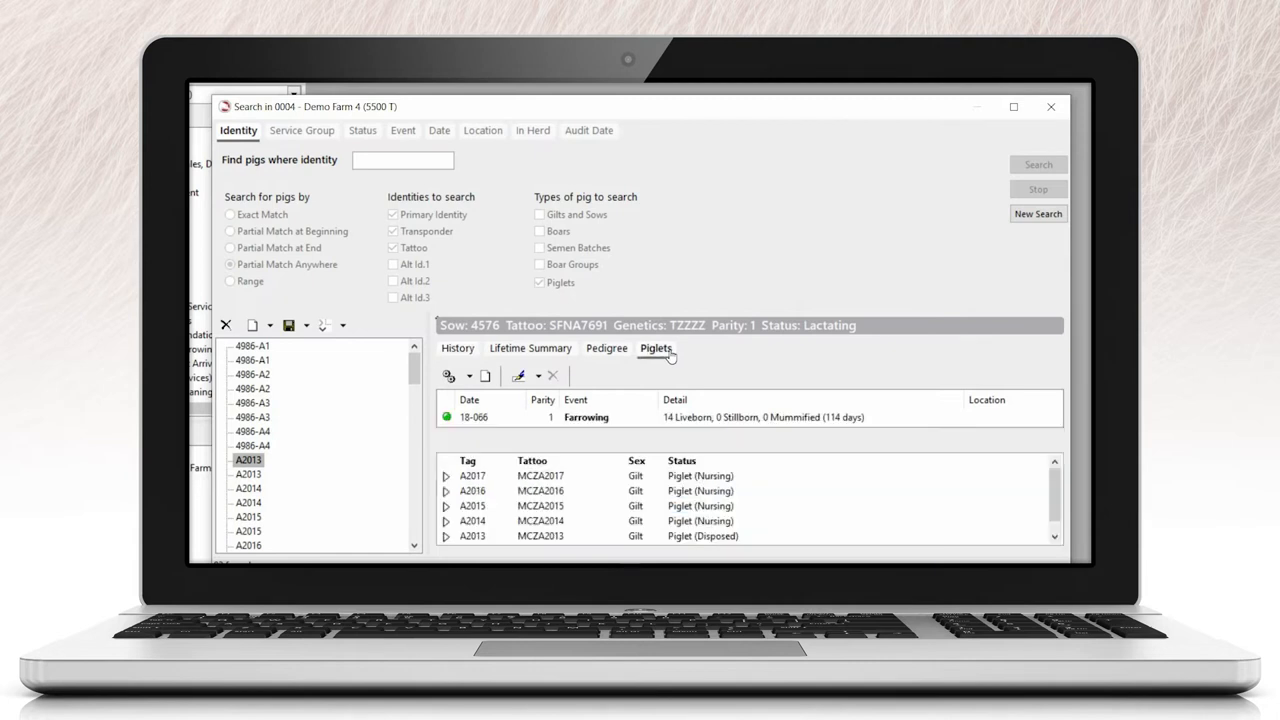
pyautogui.moveTo(456, 486)
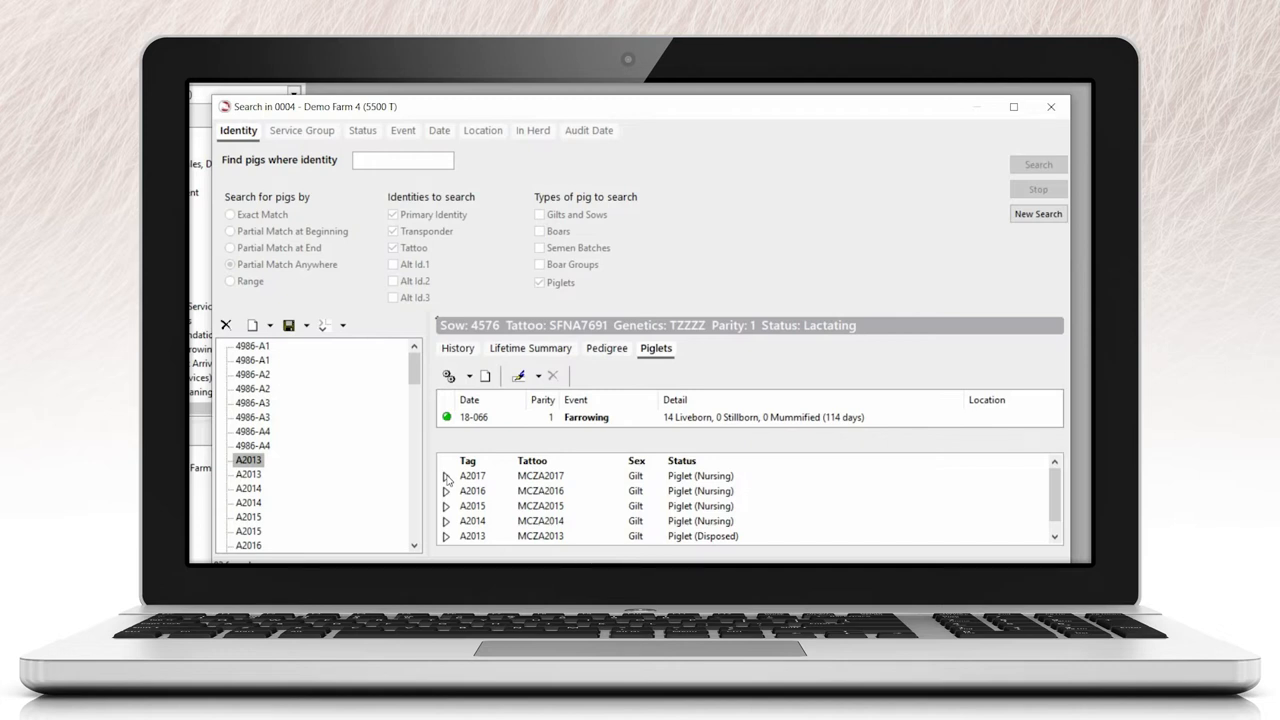
pyautogui.click(446, 476)
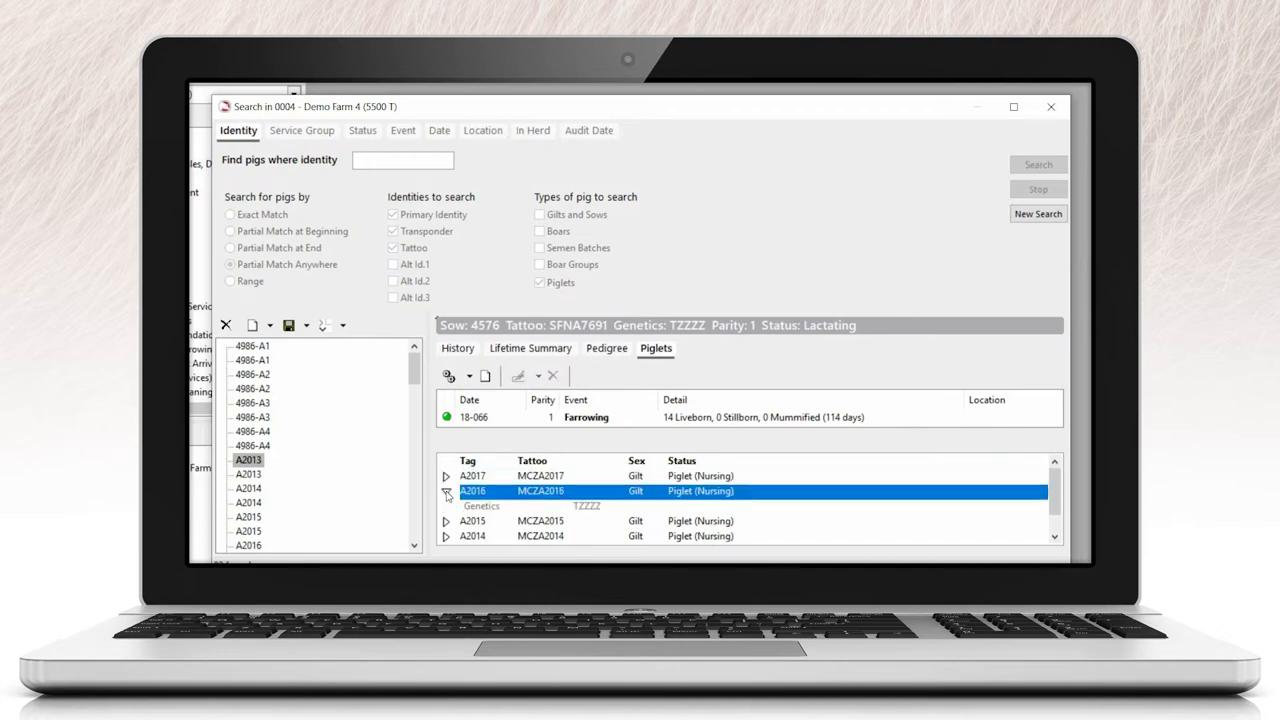
pyautogui.click(1052, 106)
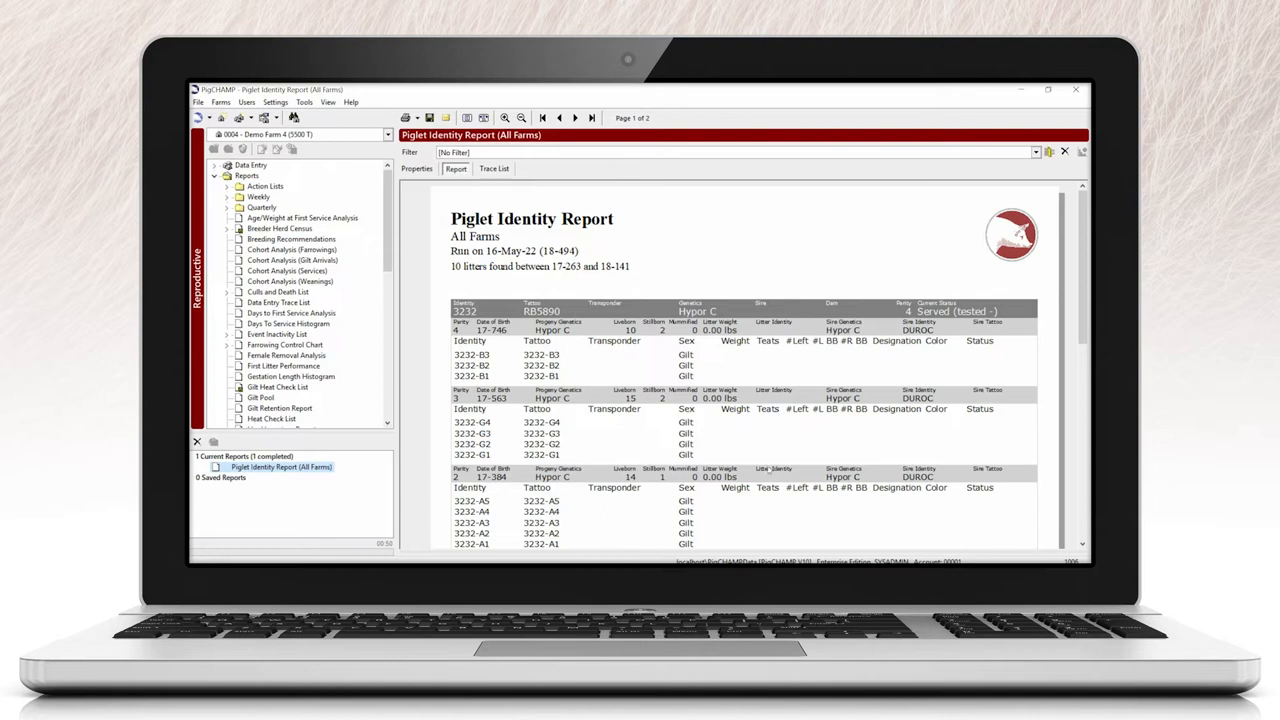
# - Look through the all-farms Piglet Identity Report and start a new one for Demo Farm 4
pyautogui.scroll(-3)
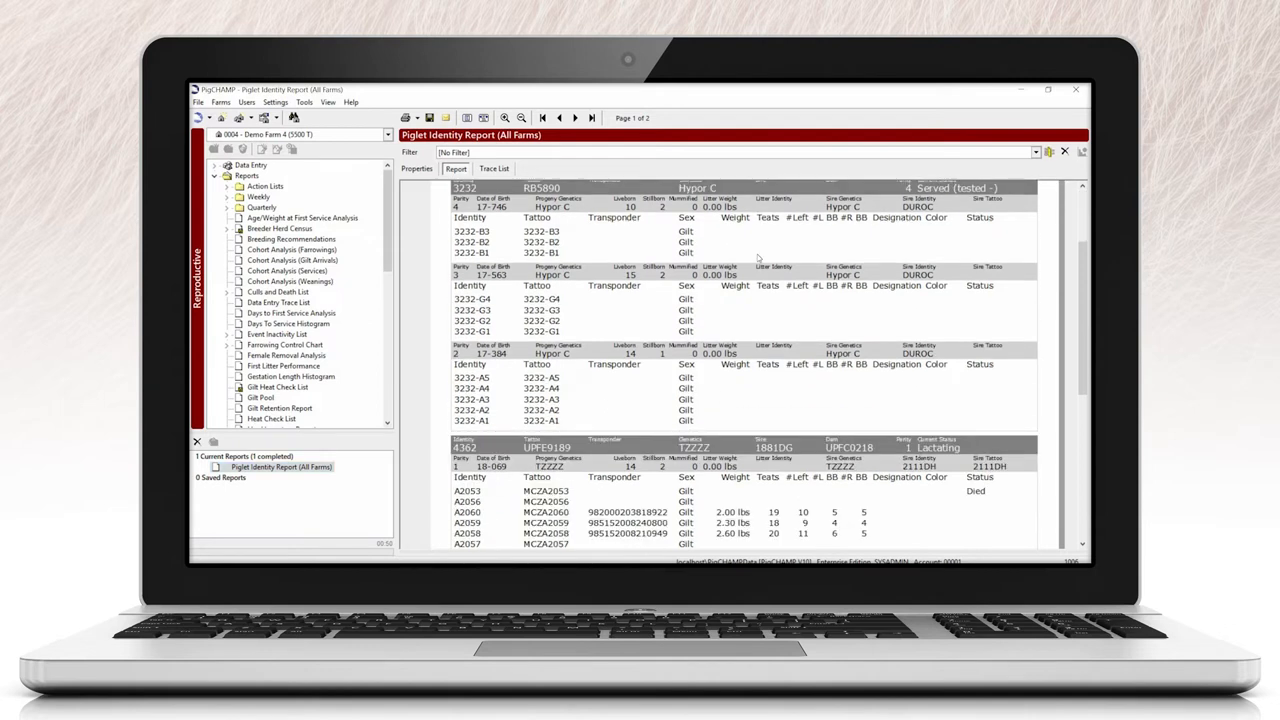
pyautogui.scroll(-3)
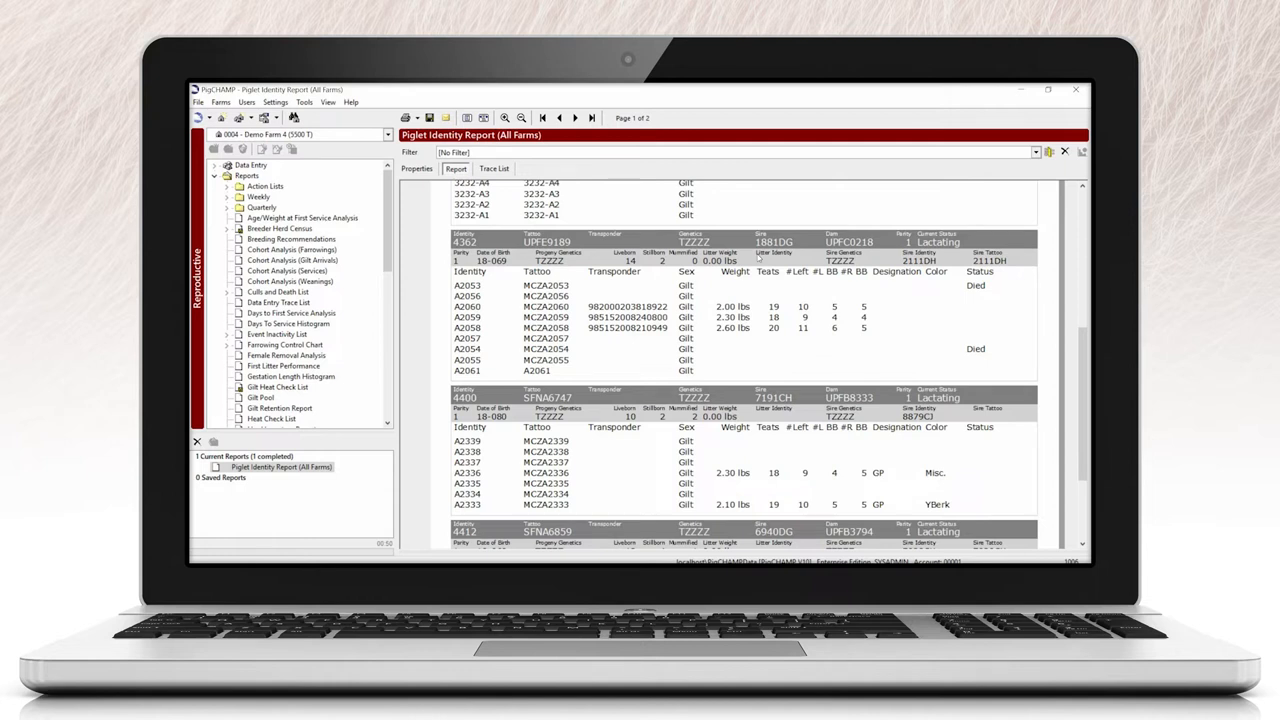
pyautogui.click(416, 168)
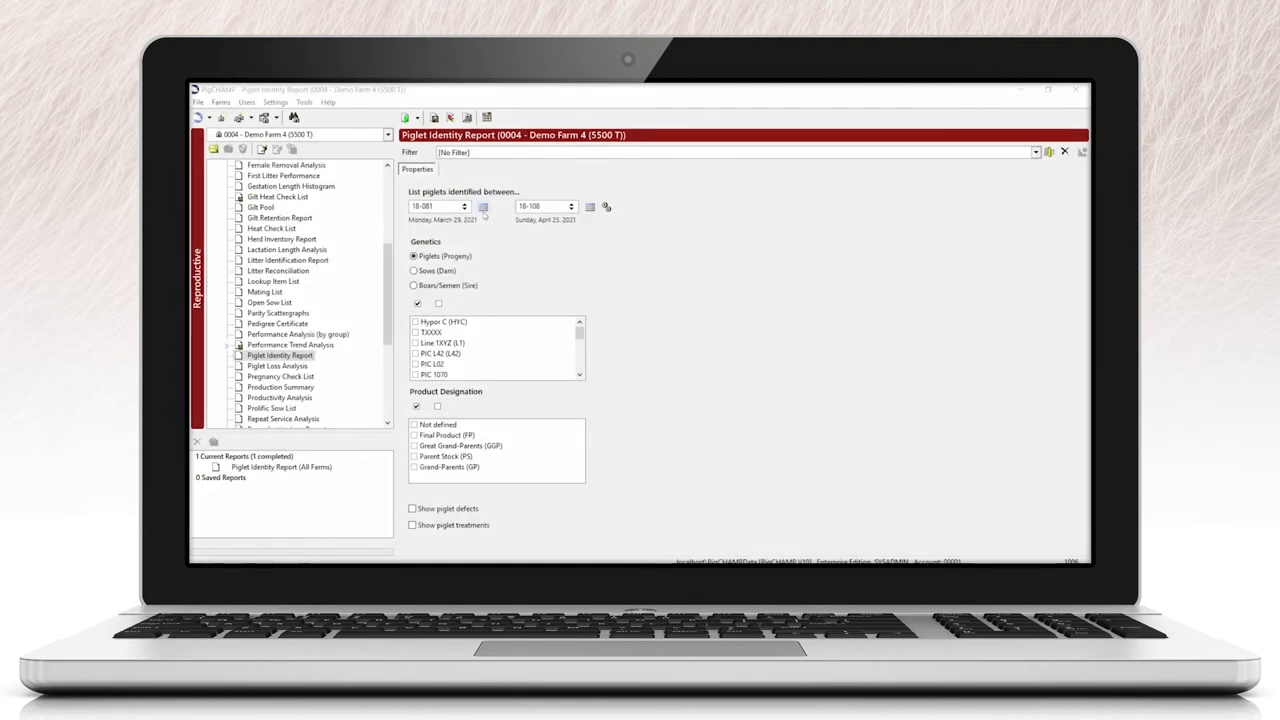
# - Filter the report to March 29–April 25, 2021, one genetic line and Great Grand Parents (GGP)
pyautogui.click(484, 206)
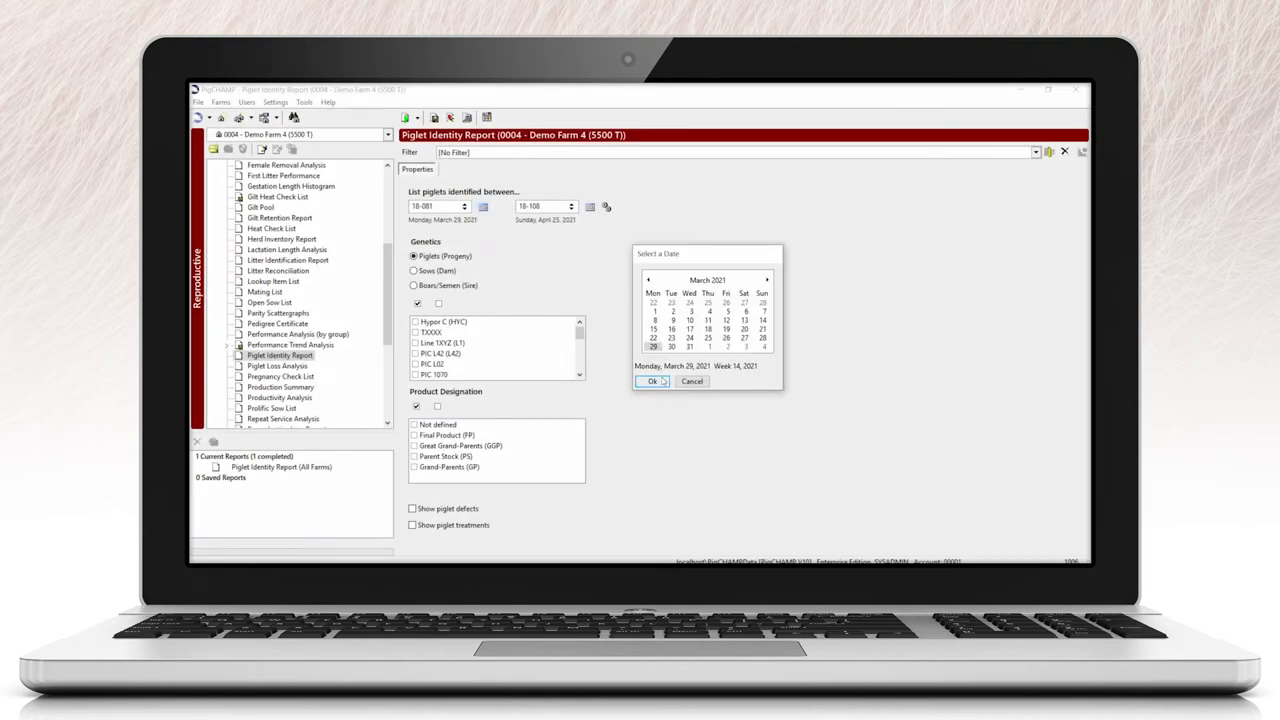
pyautogui.click(768, 280)
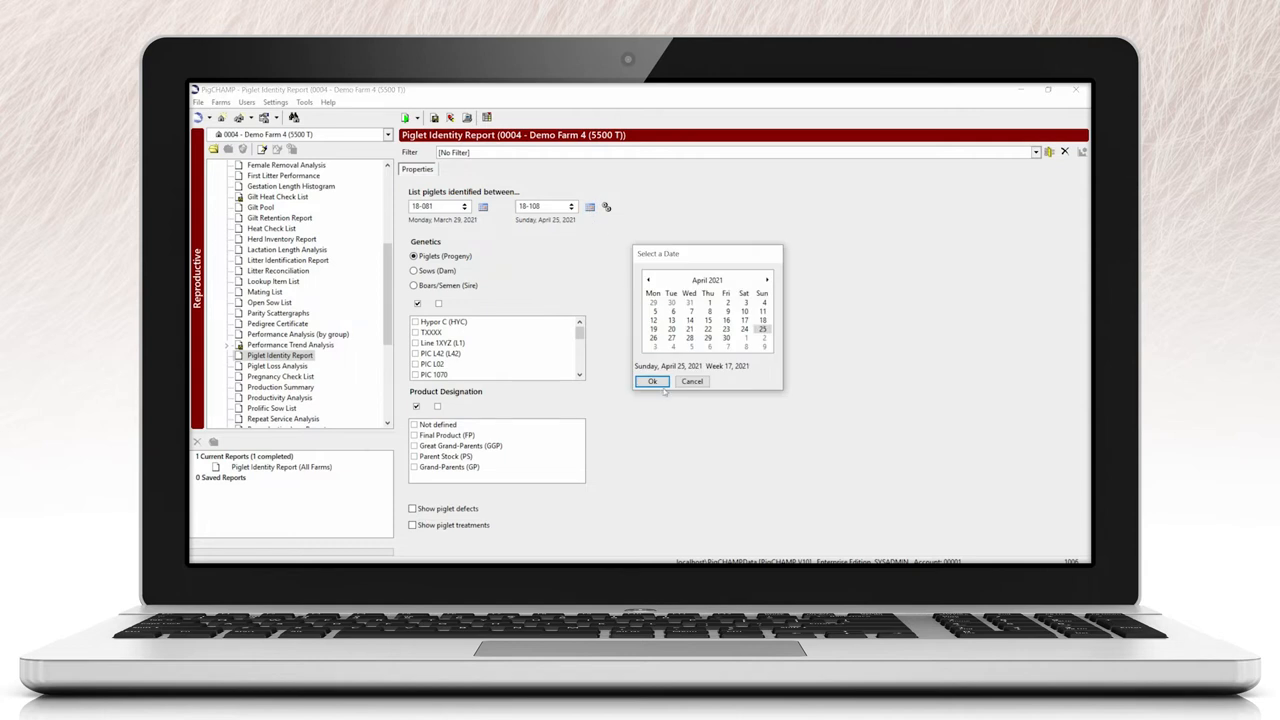
pyautogui.click(652, 380)
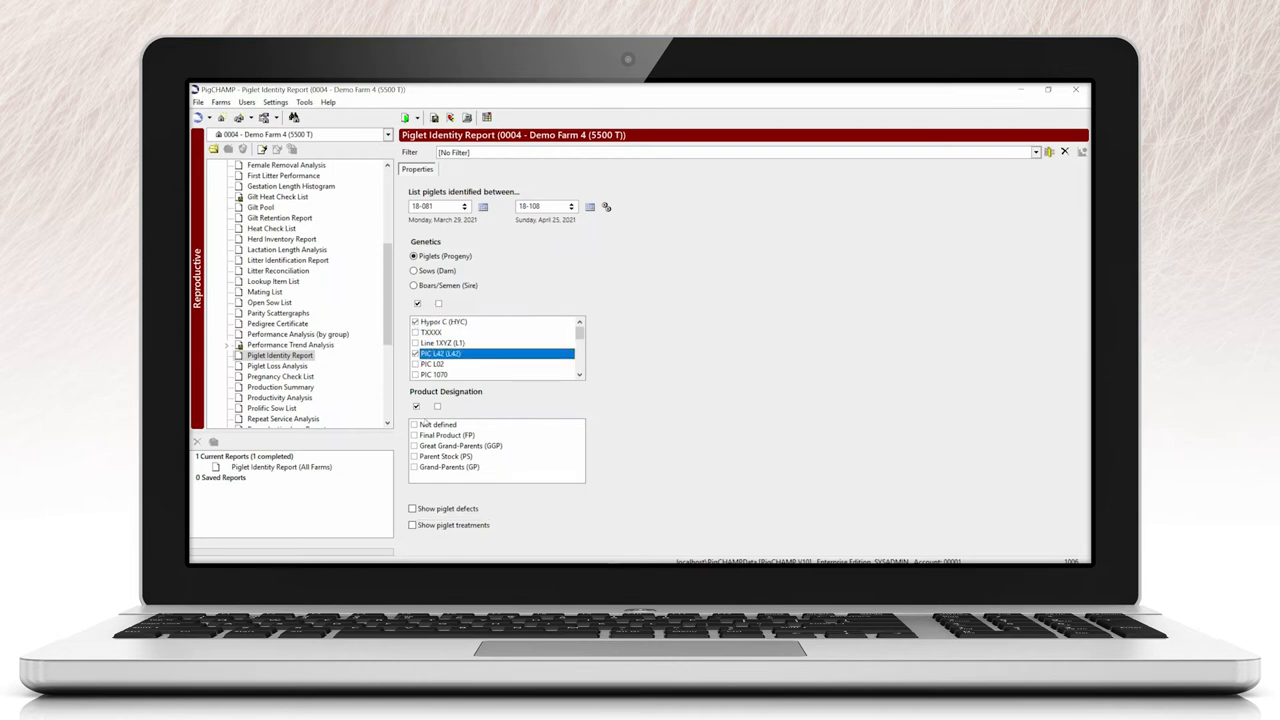
pyautogui.click(416, 446)
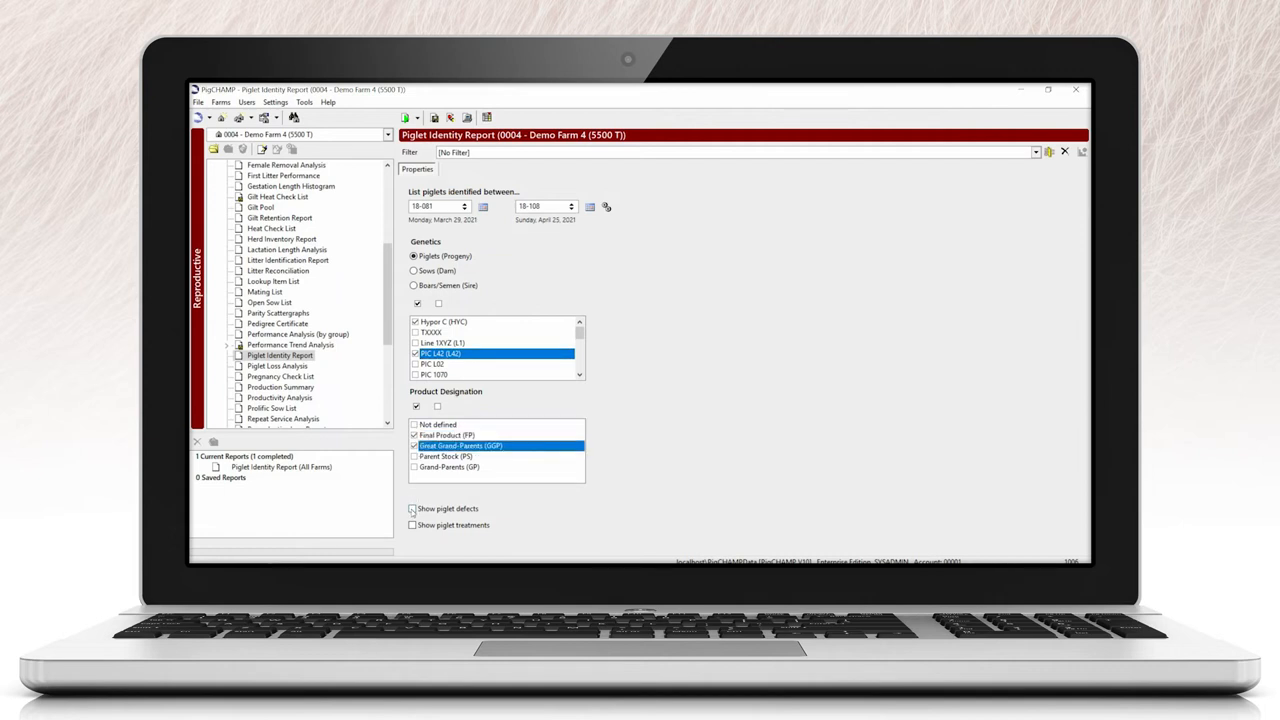
pyautogui.click(412, 524)
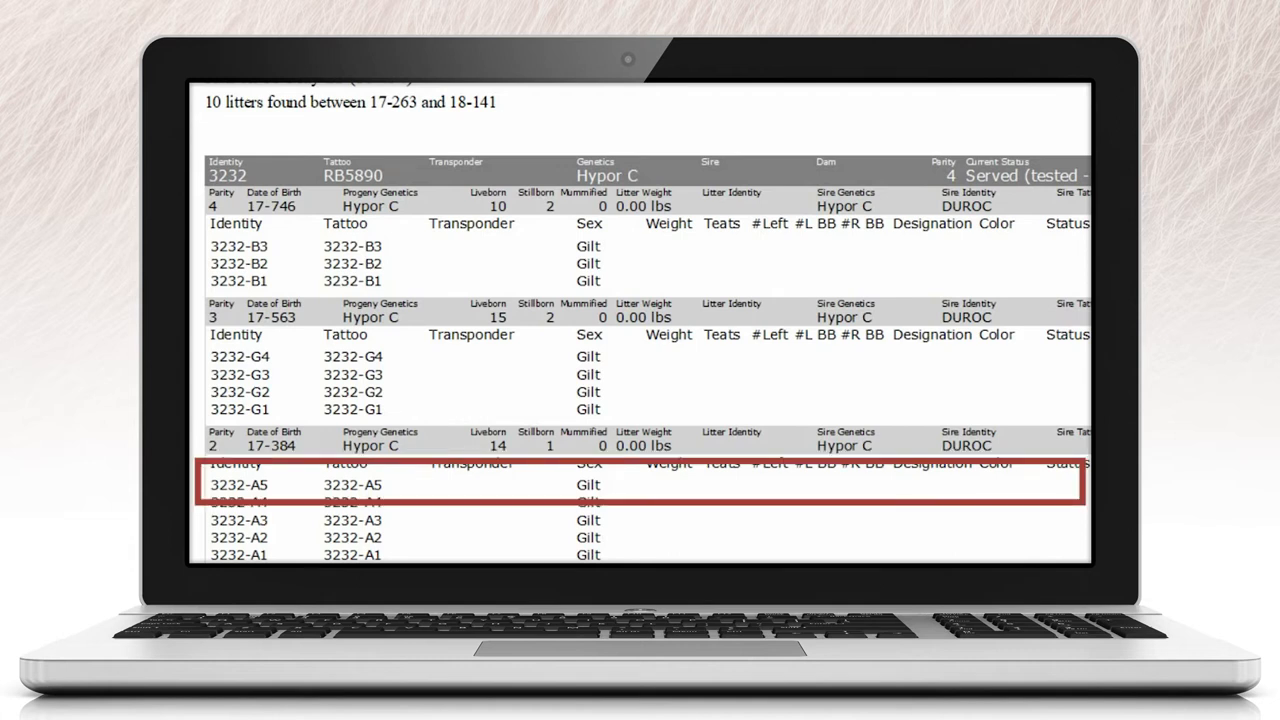
# - Scroll through the report's litters, reaching sow 4362's piglets A2053–A2061 with weights and teat counts
pyautogui.scroll(-3)
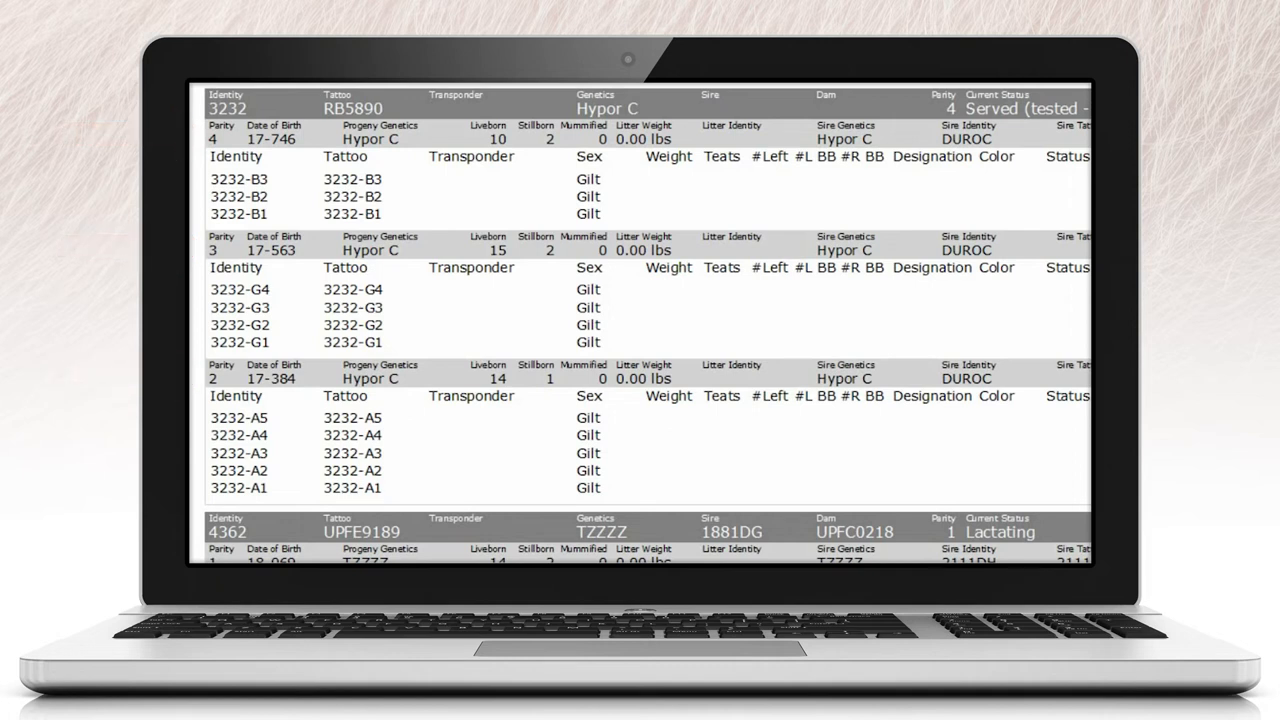
pyautogui.scroll(-3)
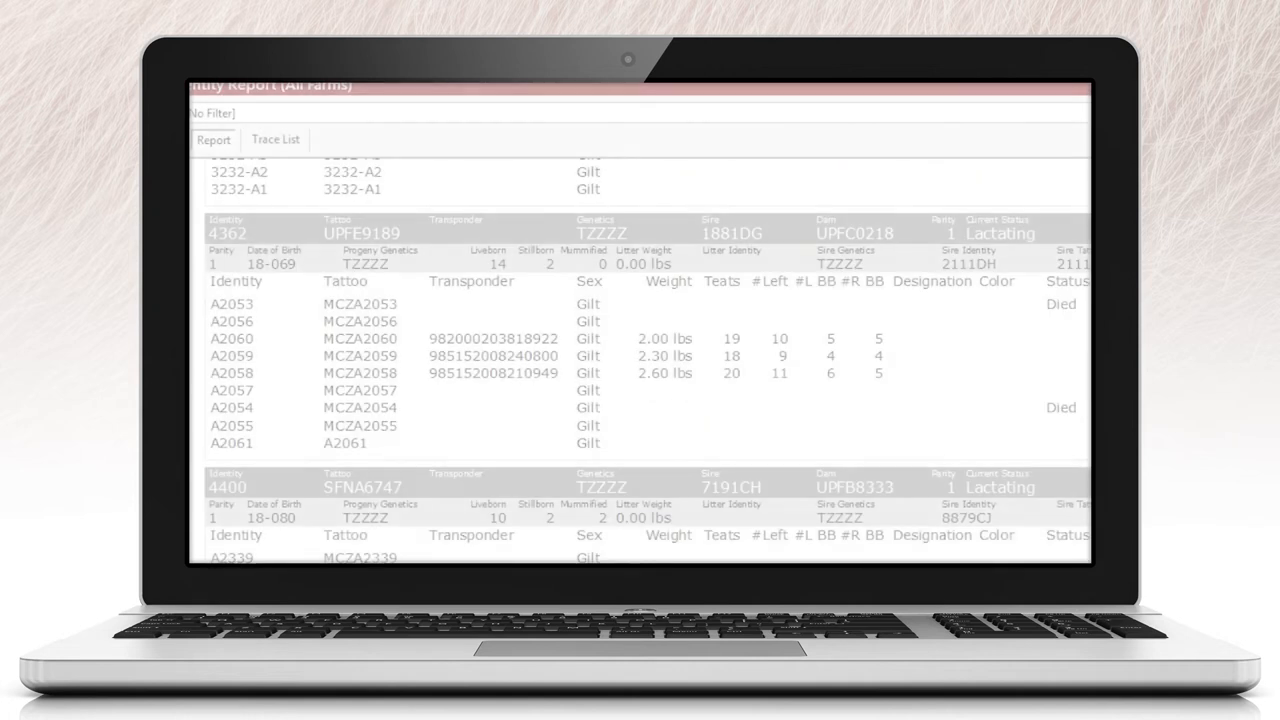